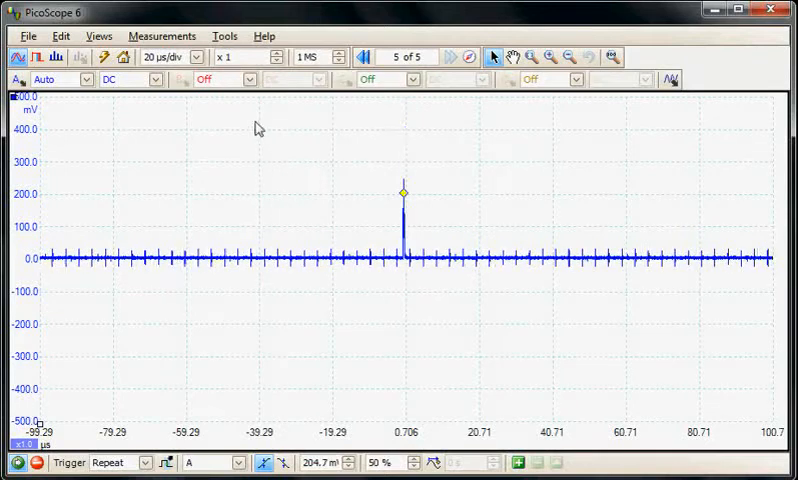
Start generating a channel A mask from the current pulse trace via the mask library
left_click(224, 36)
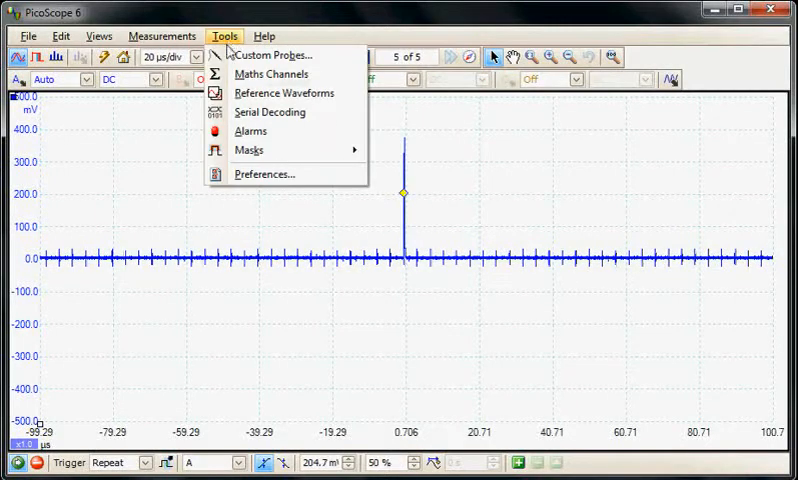
mouse_move(248, 150)
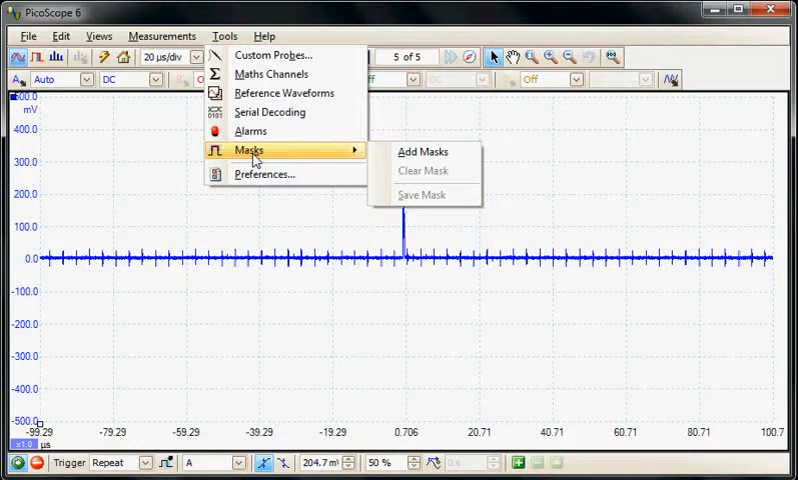
mouse_move(190, 168)
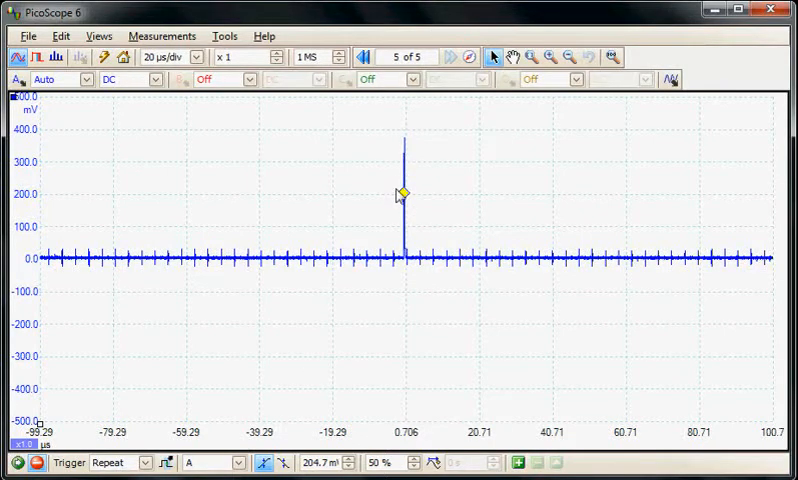
mouse_move(252, 162)
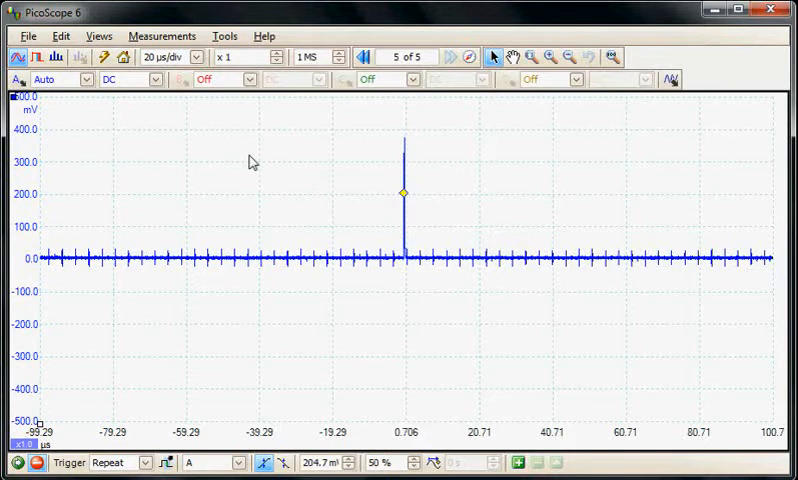
mouse_move(238, 88)
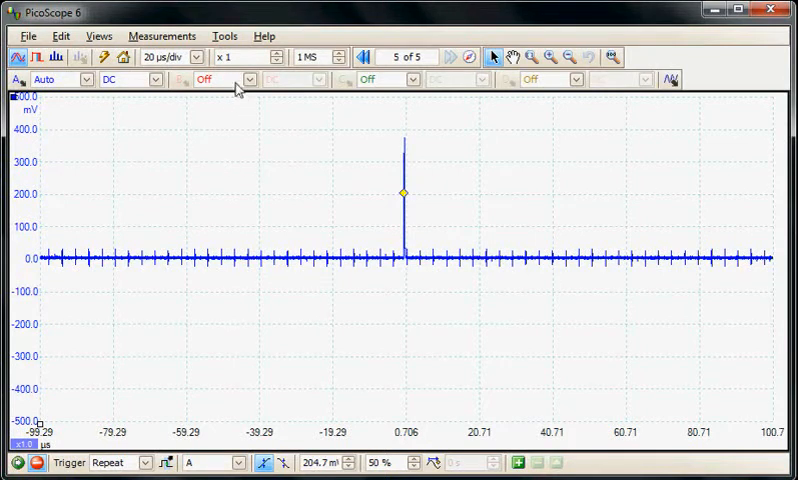
left_click(224, 36)
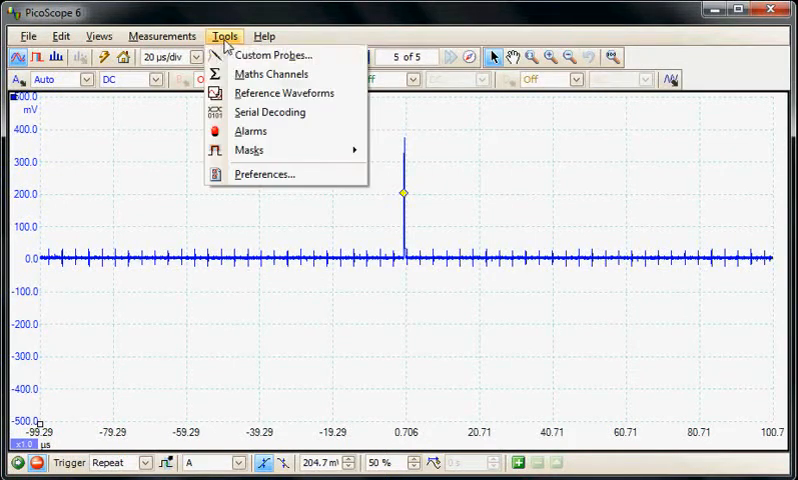
mouse_move(248, 150)
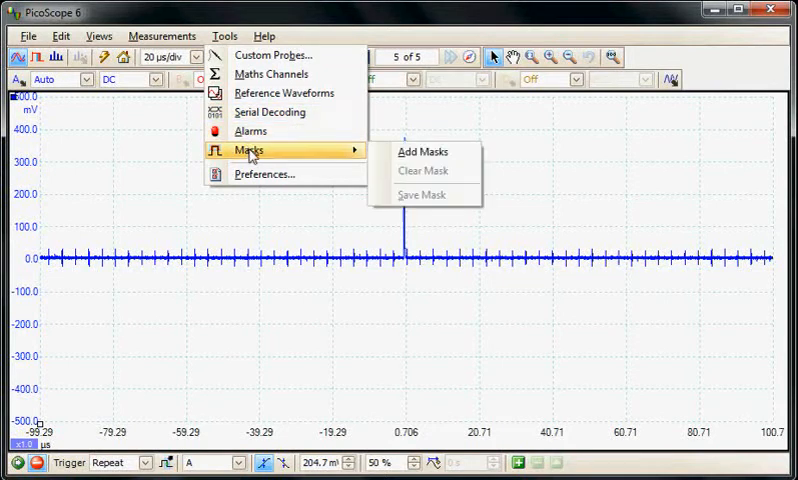
left_click(422, 152)
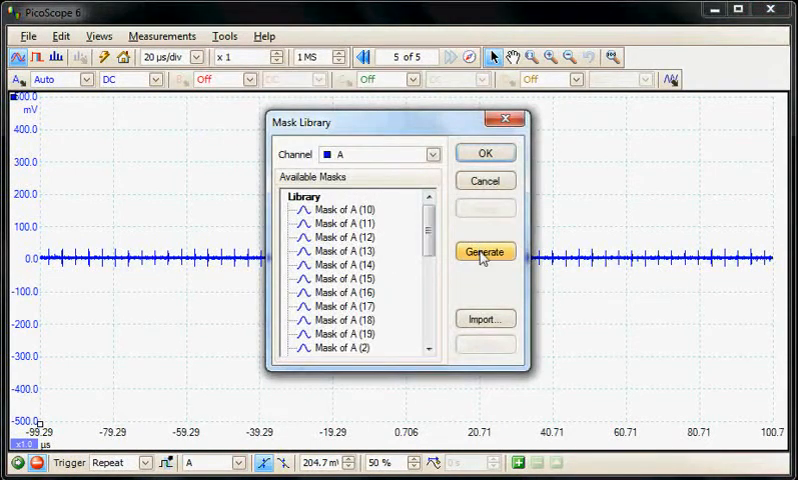
left_click(484, 252)
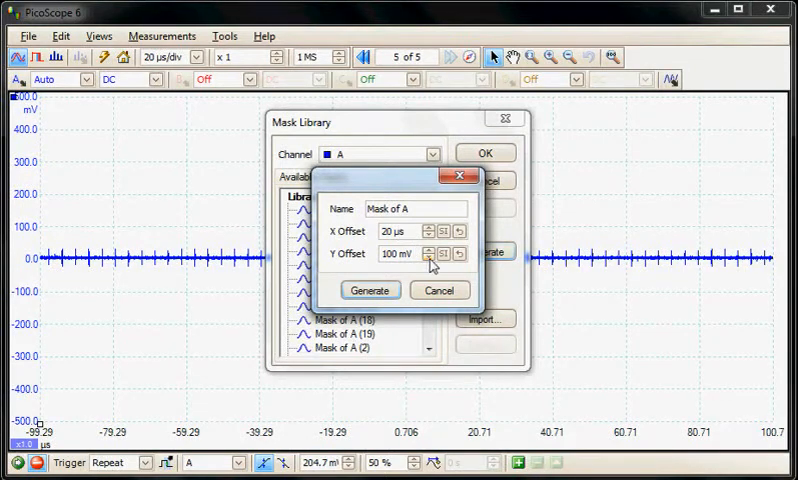
Set offsets to 20 µs horizontal and 50 mV vertical, generate the mask and apply it
left_click(428, 258)
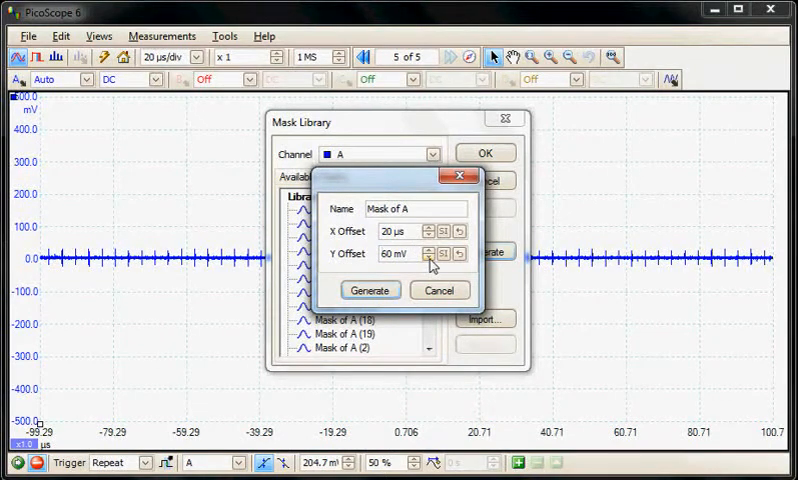
left_click(426, 256)
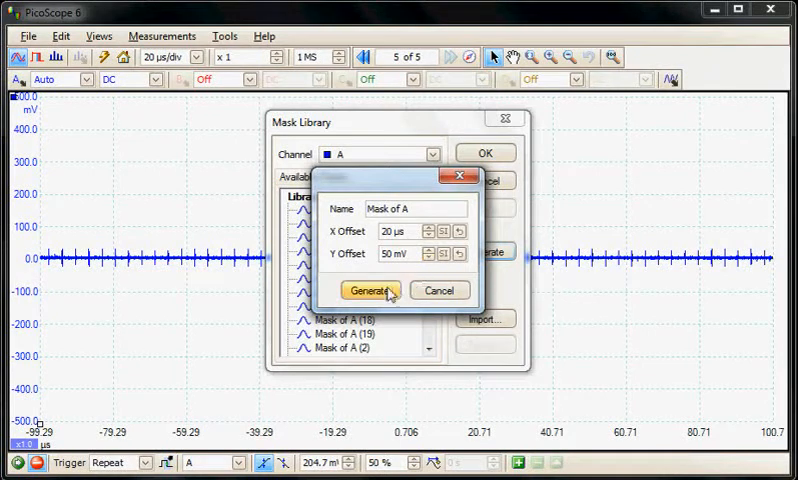
left_click(368, 288)
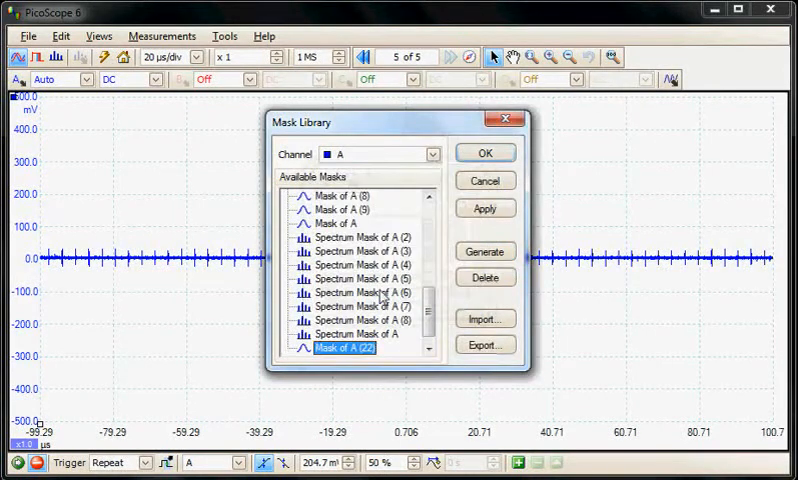
left_click(486, 208)
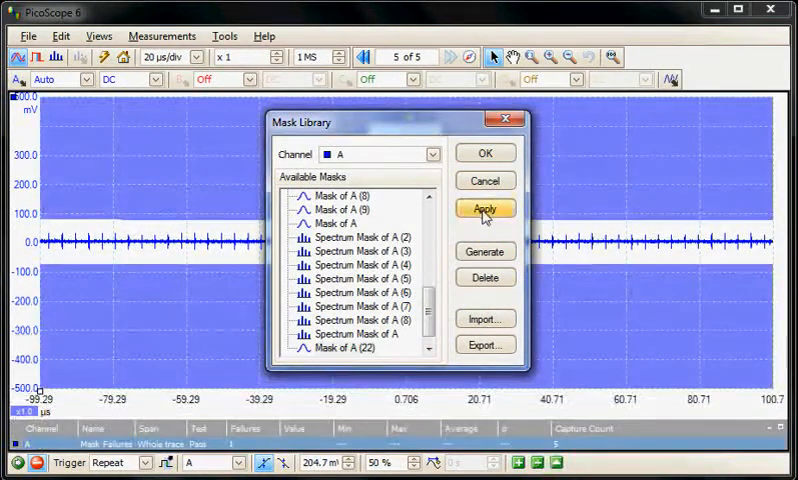
Confirm the mask library so the pulse mask and failure-count table stay in place
left_click(484, 208)
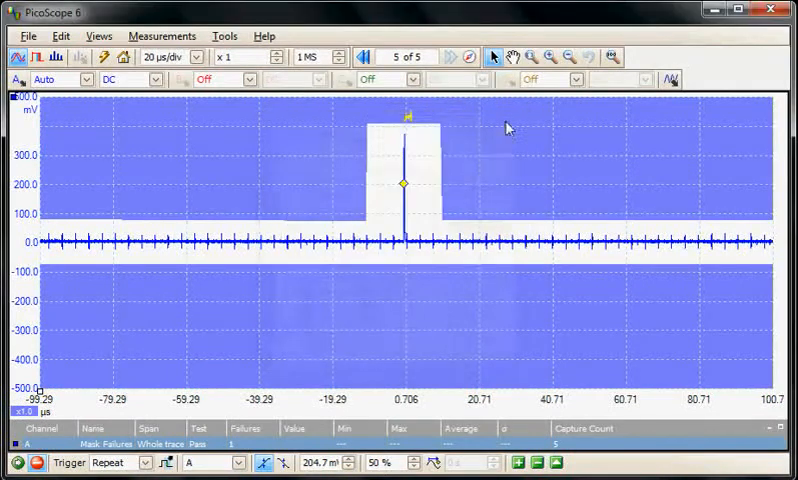
mouse_move(378, 176)
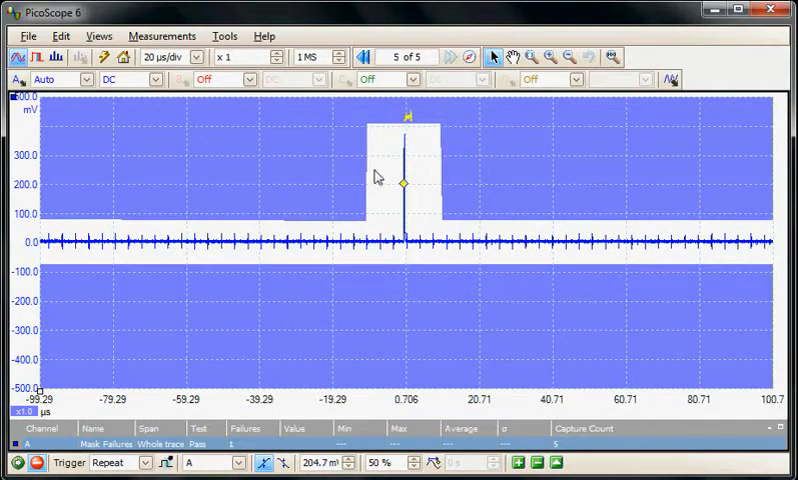
mouse_move(392, 148)
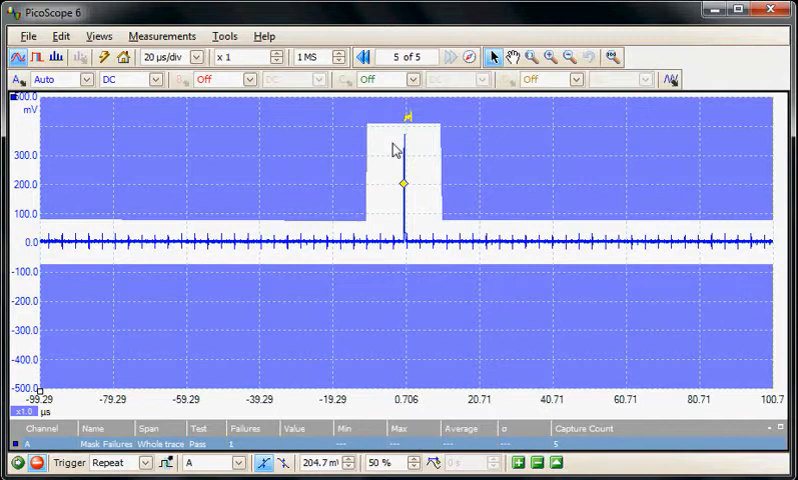
mouse_move(414, 192)
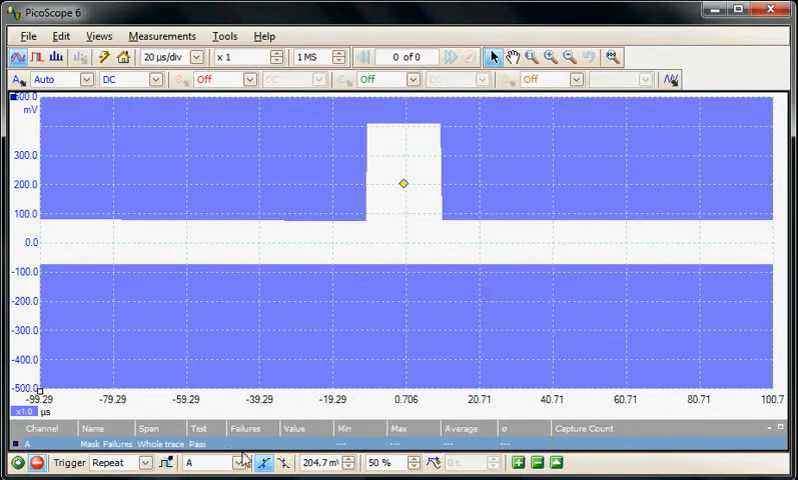
mouse_move(528, 442)
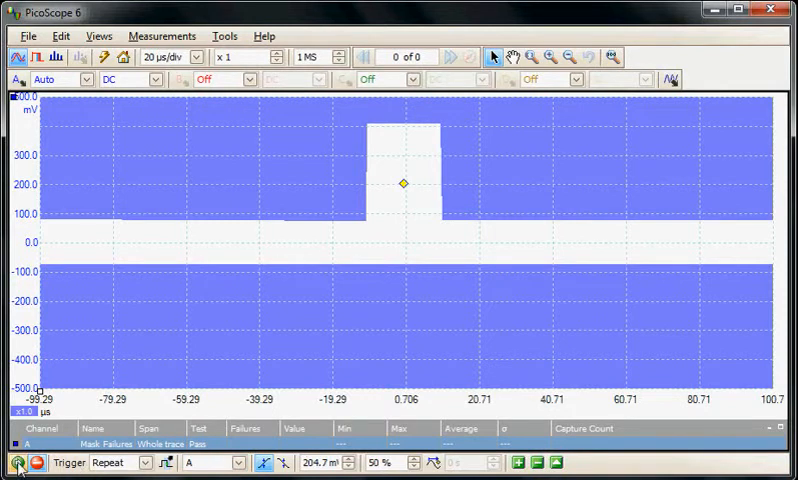
Restart capturing so new pulses are tested against the channel A mask
left_click(16, 462)
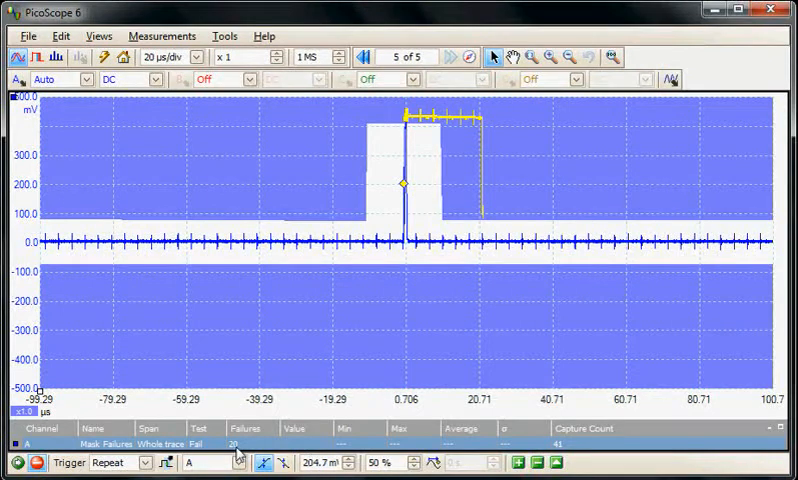
mouse_move(494, 120)
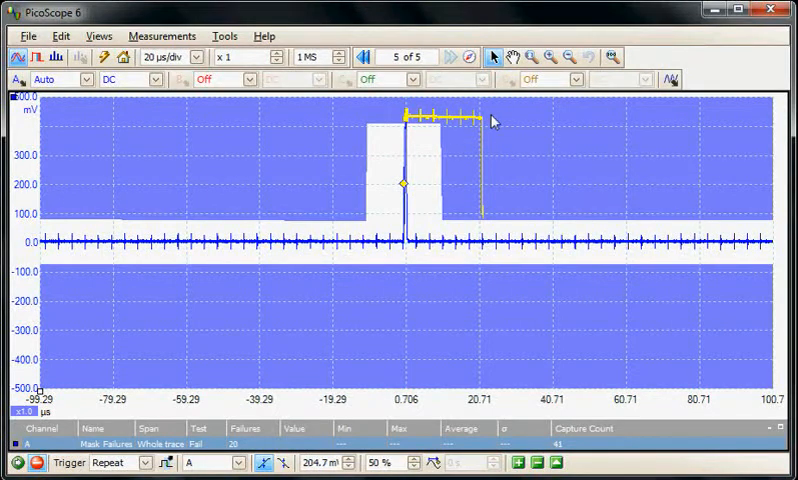
mouse_move(498, 172)
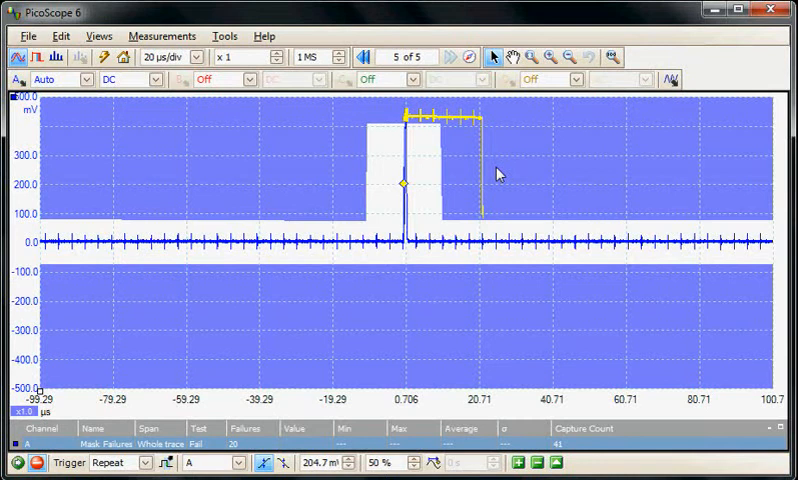
mouse_move(502, 168)
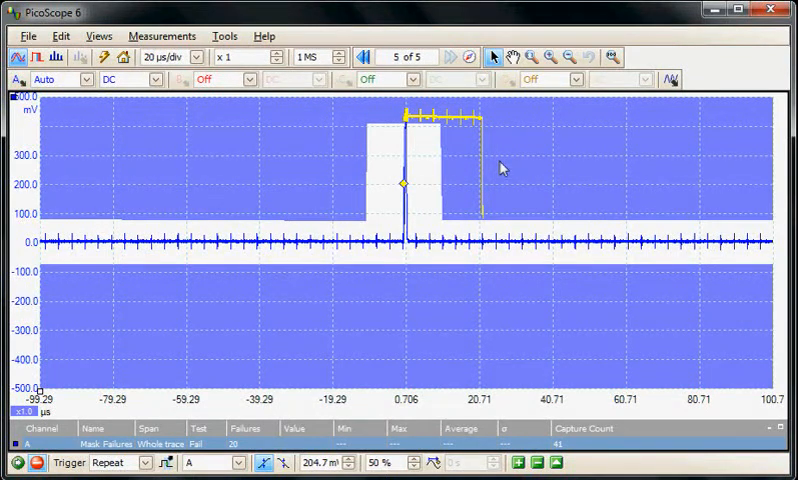
mouse_move(440, 190)
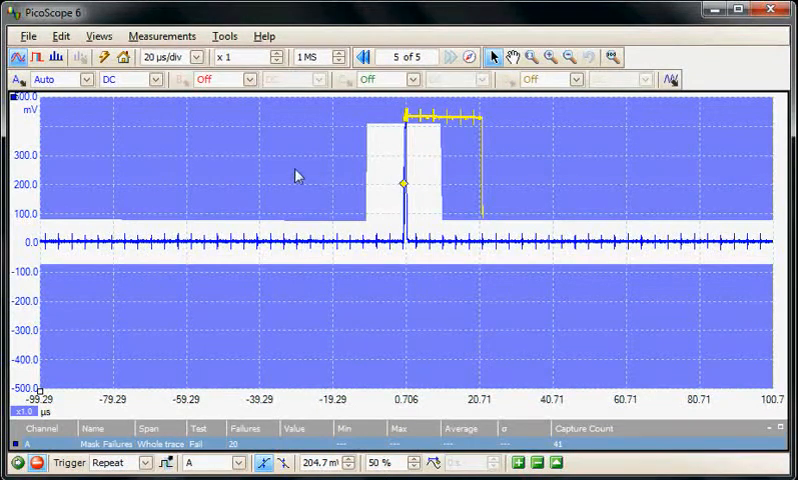
Edit the channel A mask and drag its vertices to widen it across the pulse
right_click(296, 176)
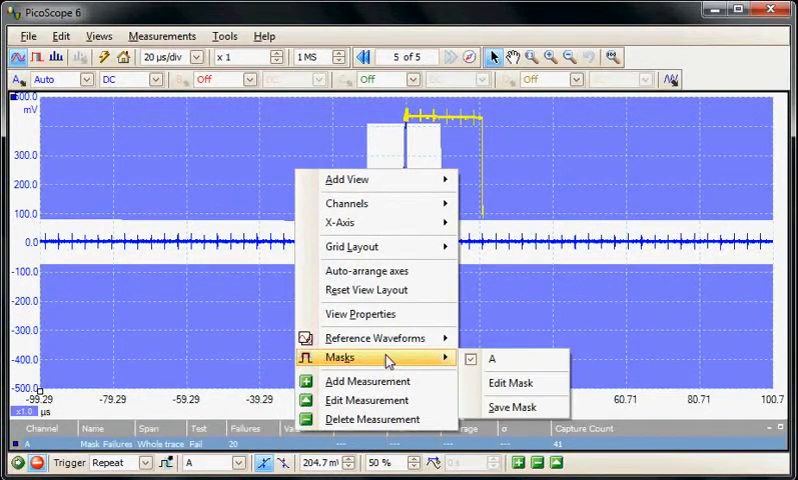
left_click(510, 382)
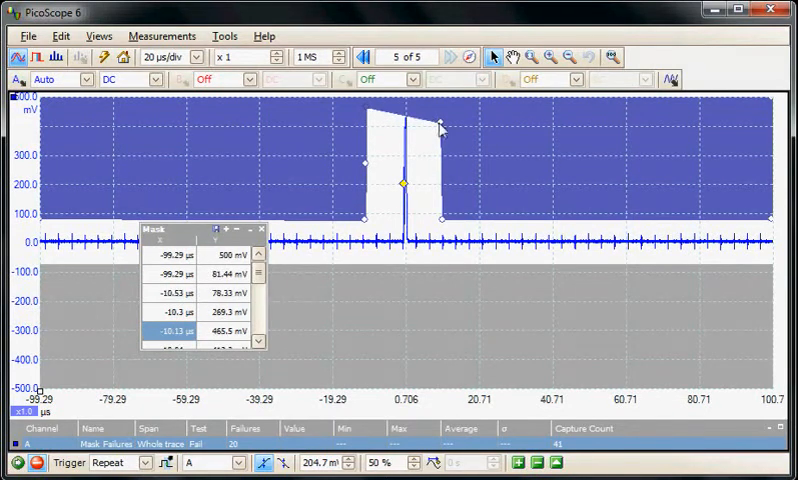
left_click_drag(440, 128, 570, 116)
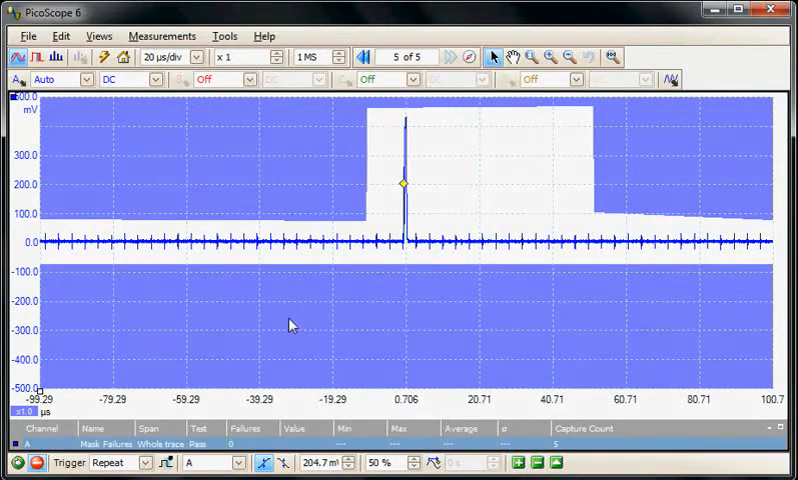
mouse_move(112, 398)
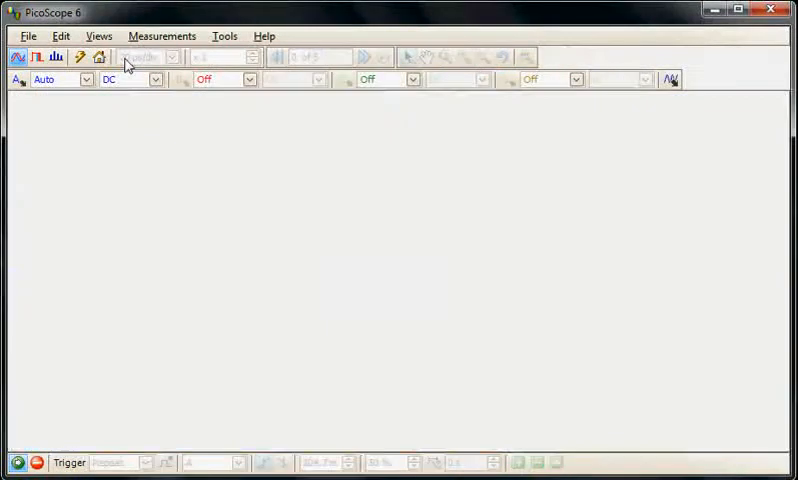
Display the clock signal as a spectrum with a 1.953 MHz frequency span
left_click(120, 56)
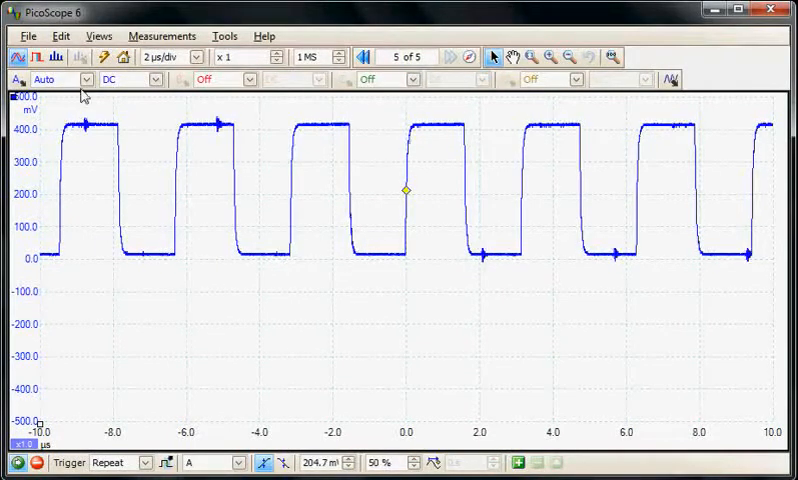
left_click(56, 56)
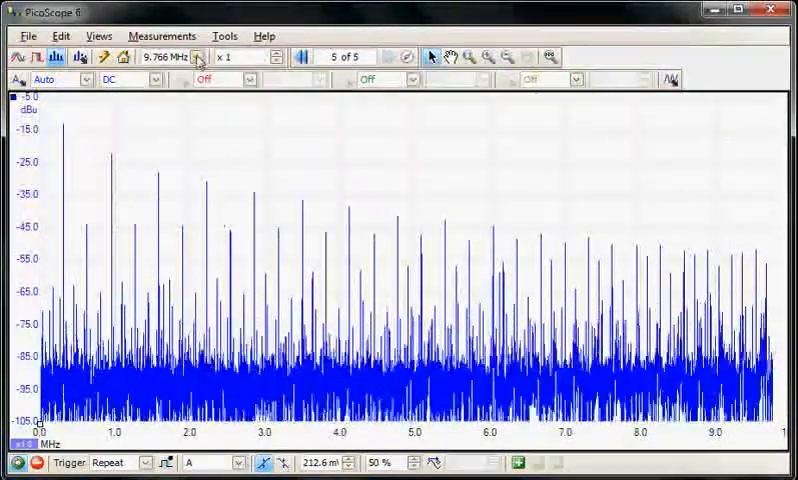
left_click(200, 56)
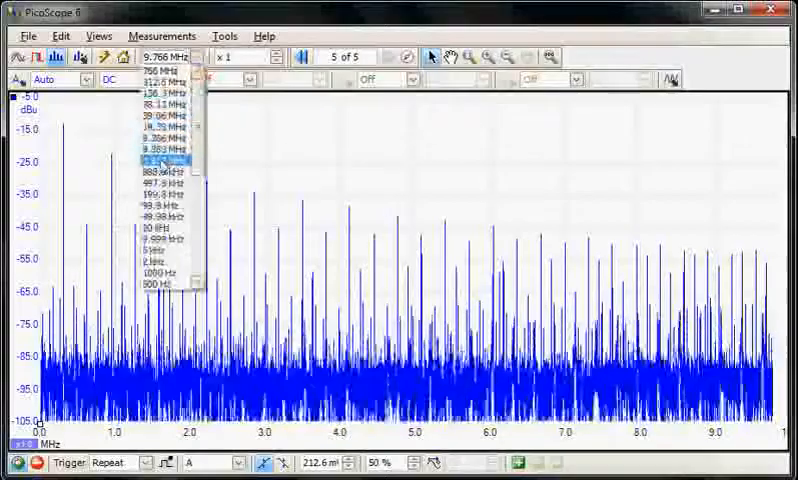
left_click(160, 158)
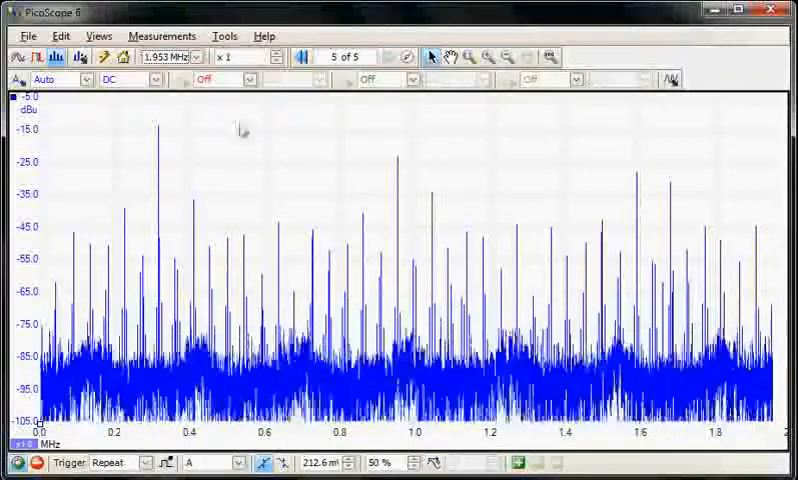
Start generating a mask from the channel A spectrum via the mask library
left_click(224, 36)
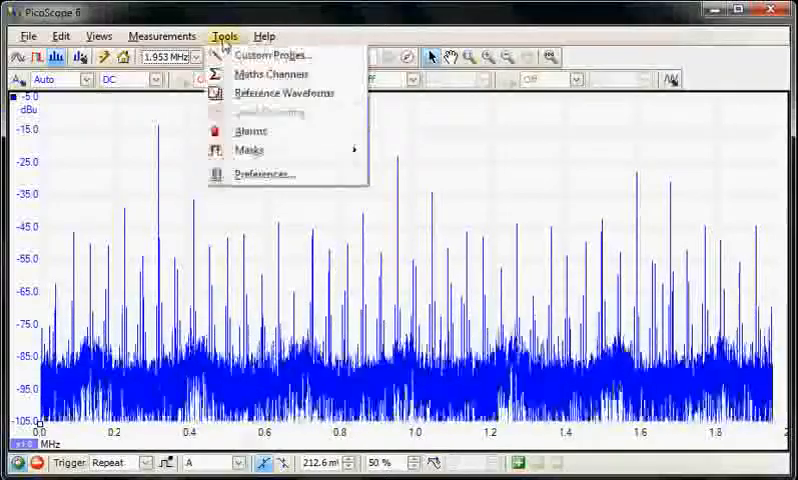
mouse_move(250, 150)
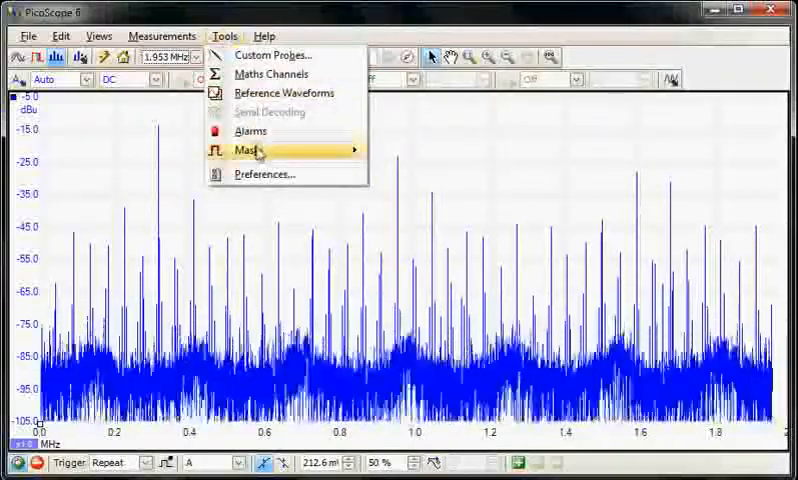
left_click(244, 150)
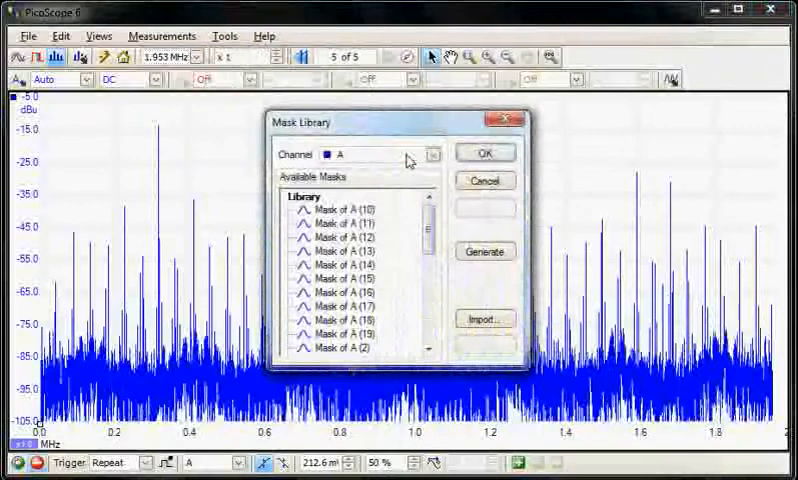
left_click(484, 250)
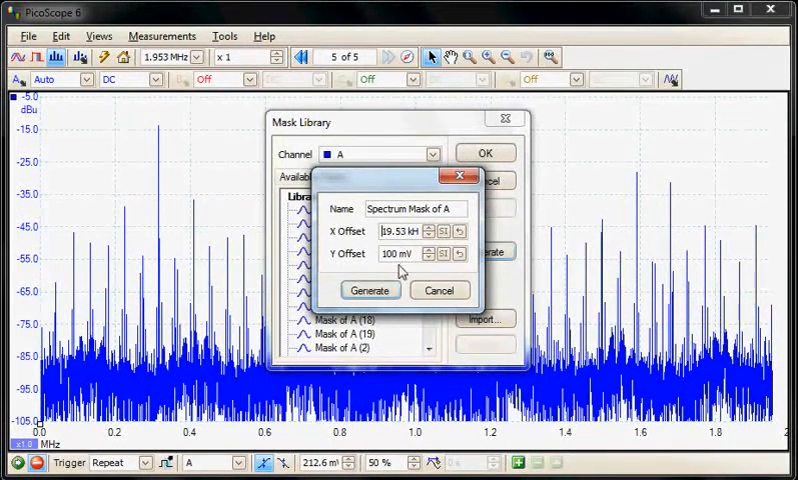
Lower the vertical offset to 80 mV, generate the spectrum mask and apply it
left_click(428, 256)
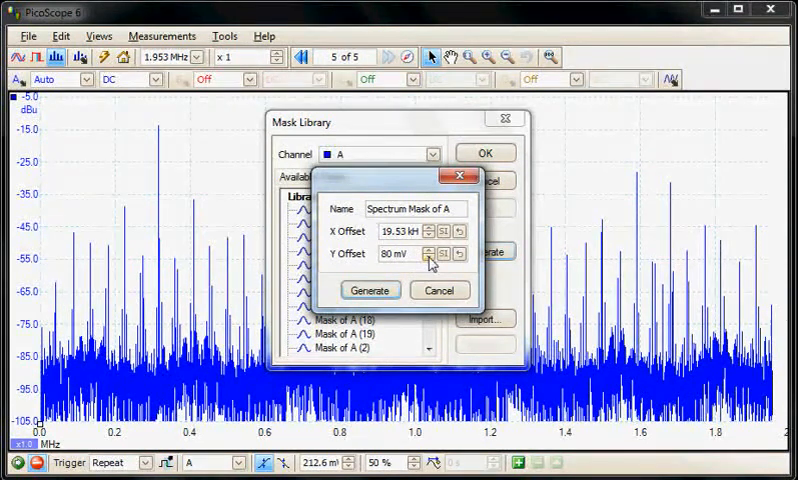
left_click(430, 258)
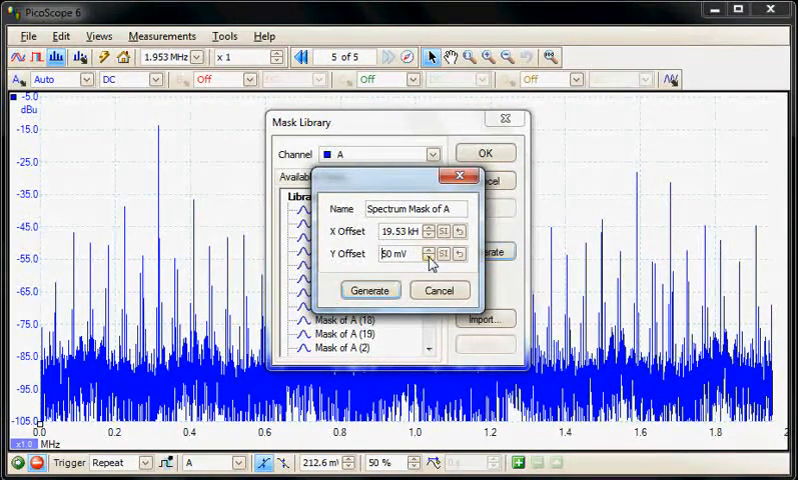
left_click(370, 288)
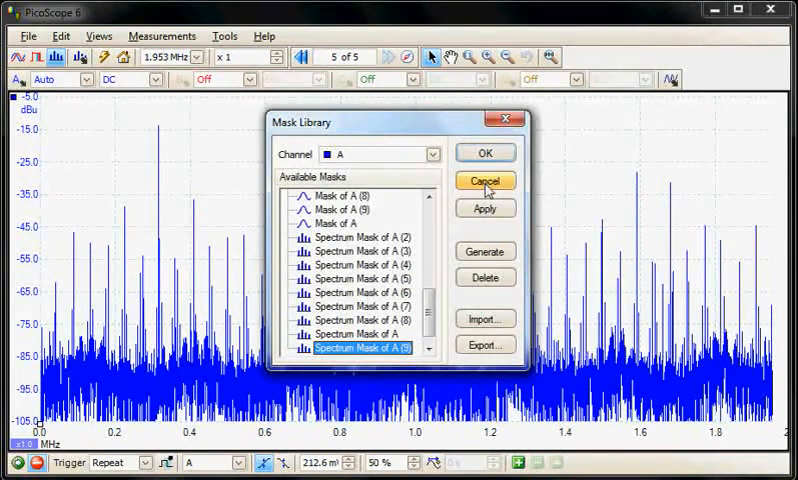
left_click(486, 208)
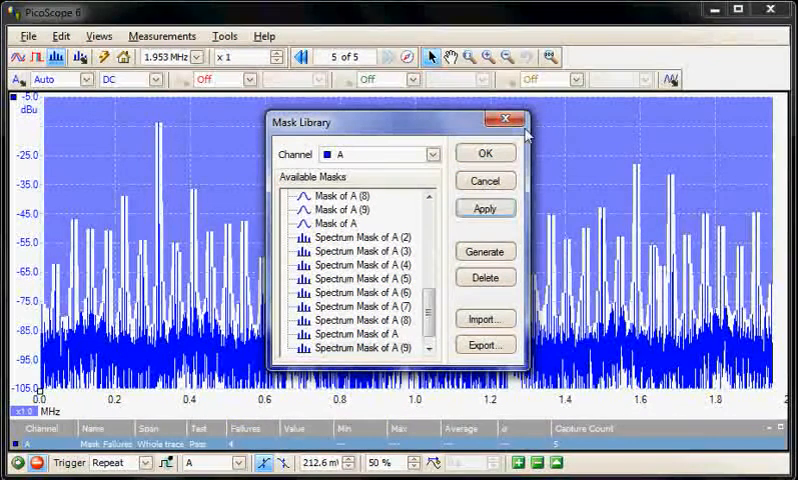